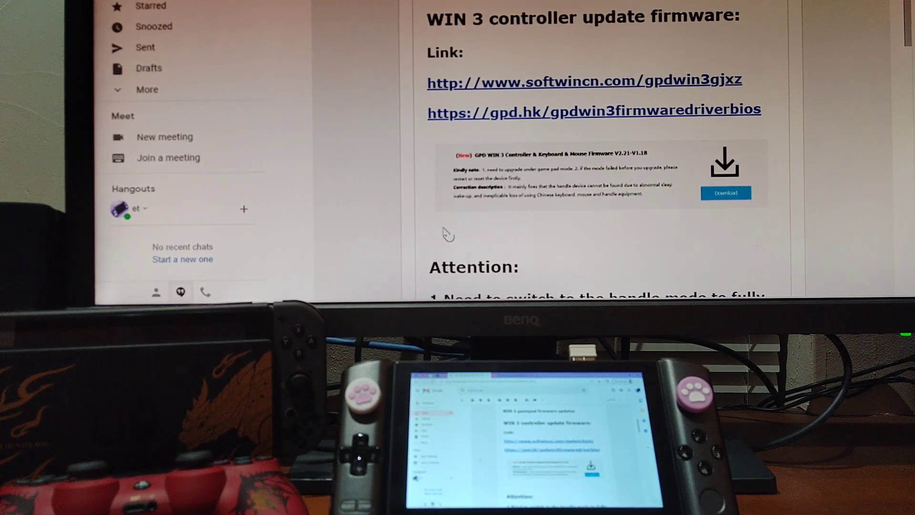
mouse_move(624, 76)
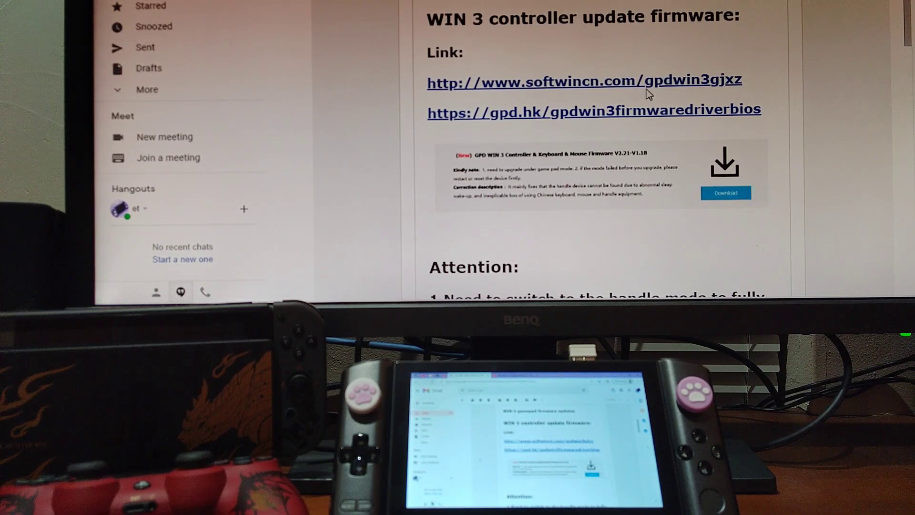
Download the Controller & Keyboard & Mouse Firmware V2.21-V1.18 archive and open it from Chrome's downloads
scroll("down", 3)
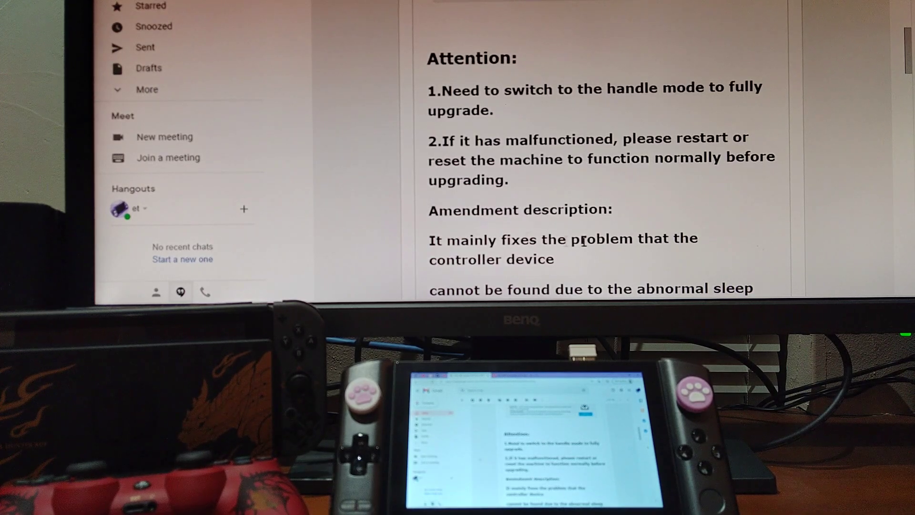
scroll("down", 3)
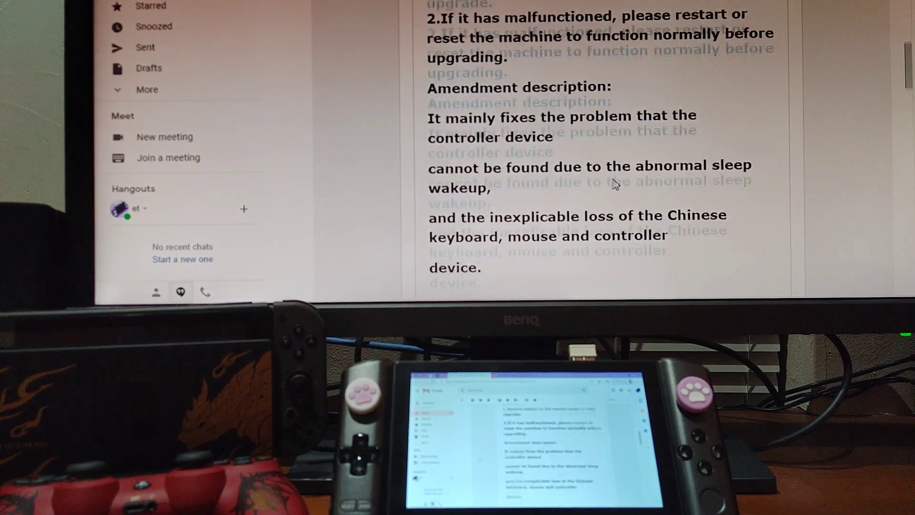
scroll("down", 3)
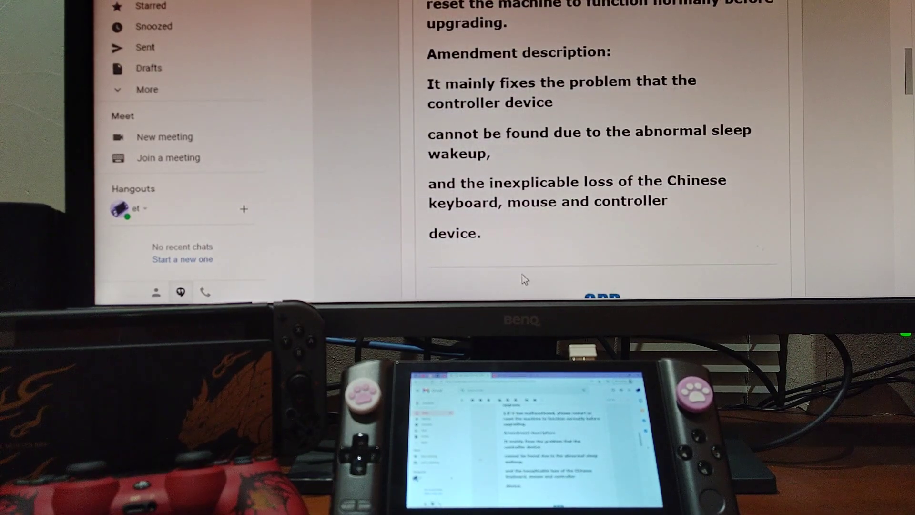
mouse_move(616, 223)
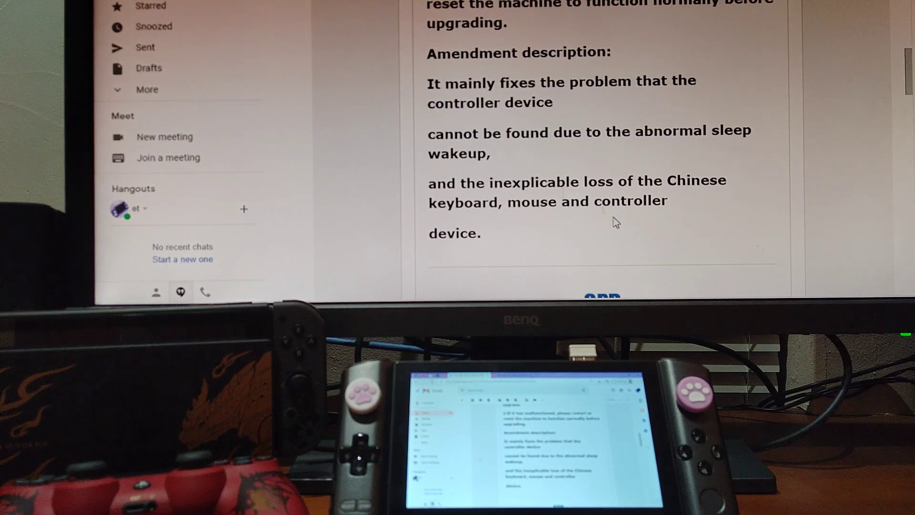
mouse_move(536, 227)
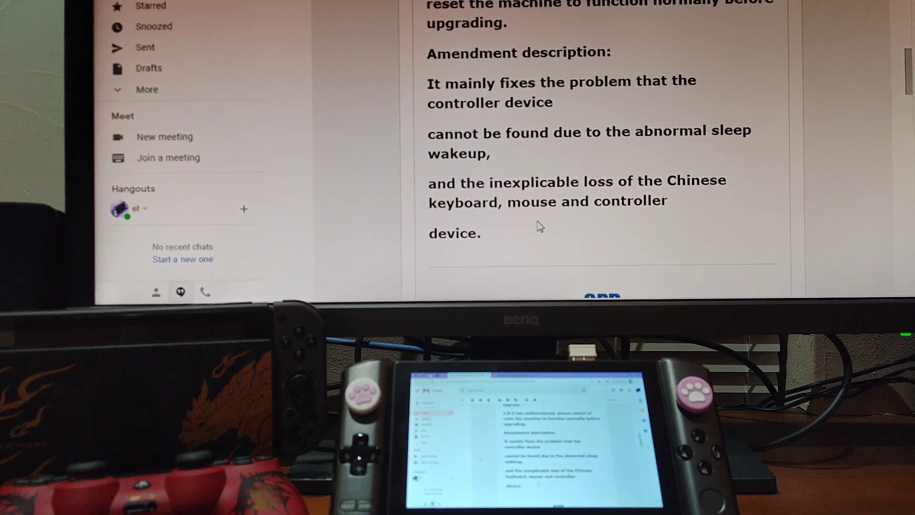
mouse_move(665, 154)
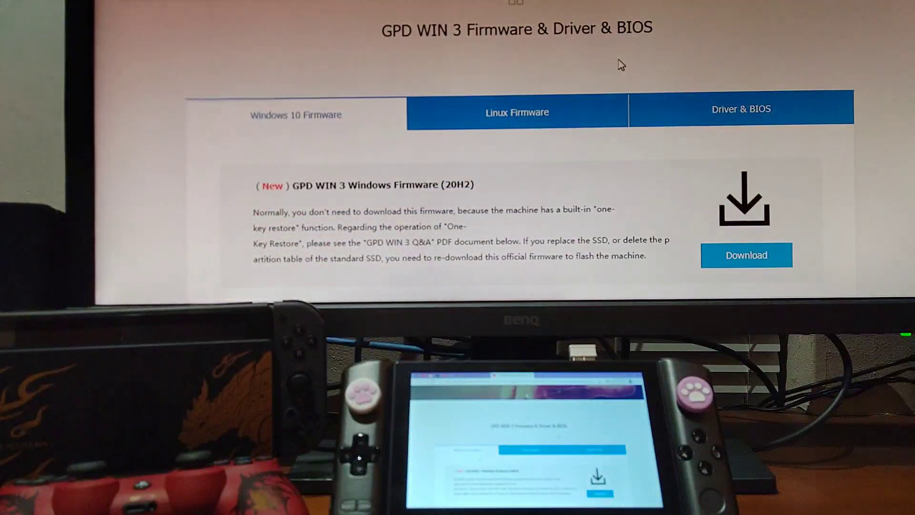
scroll("down", 3)
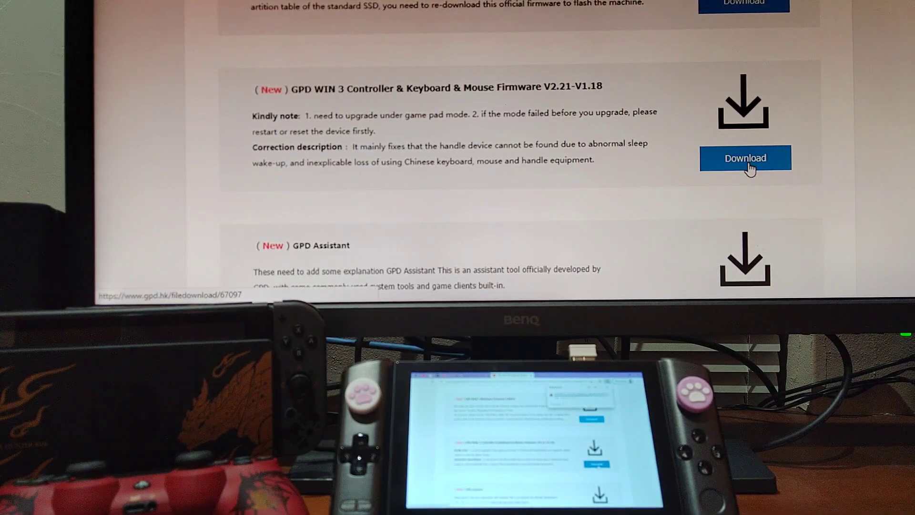
left_click(744, 158)
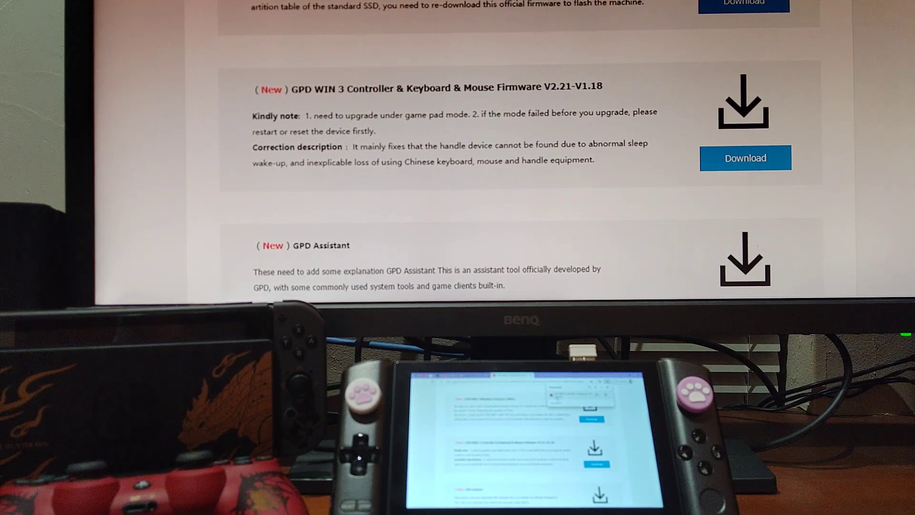
left_click(745, 157)
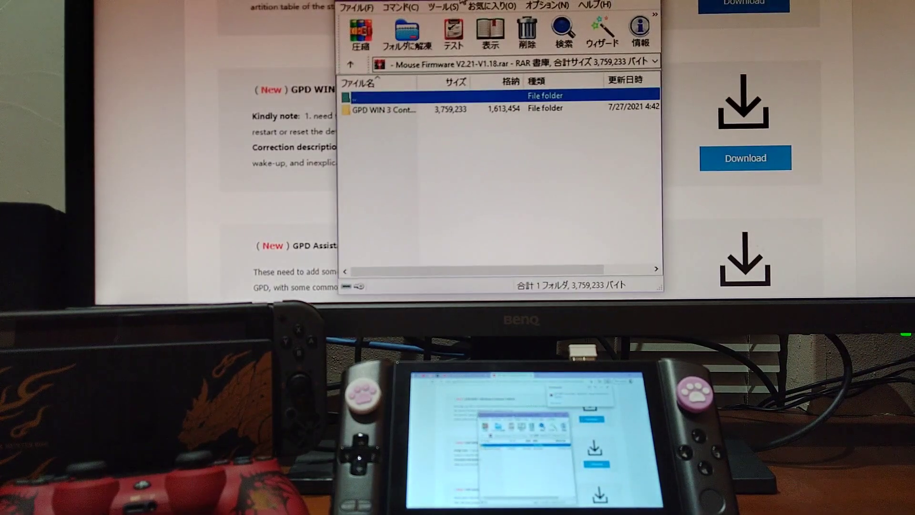
Extract the firmware folder with the updater, read-me and instructions to the desktop
left_click(408, 108)
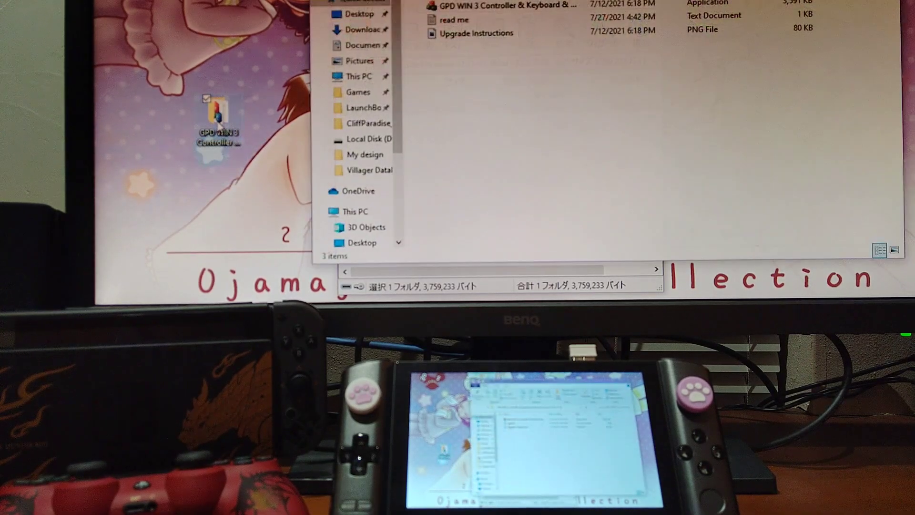
left_click(508, 5)
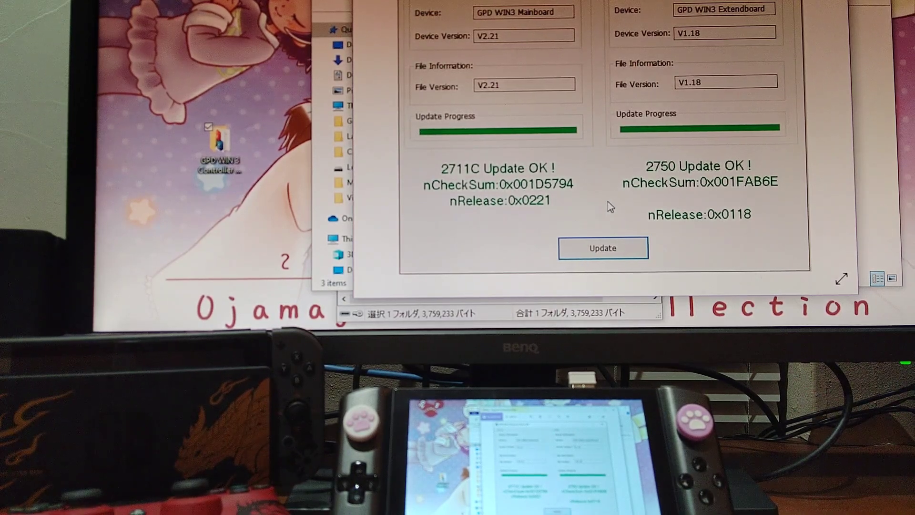
mouse_move(660, 53)
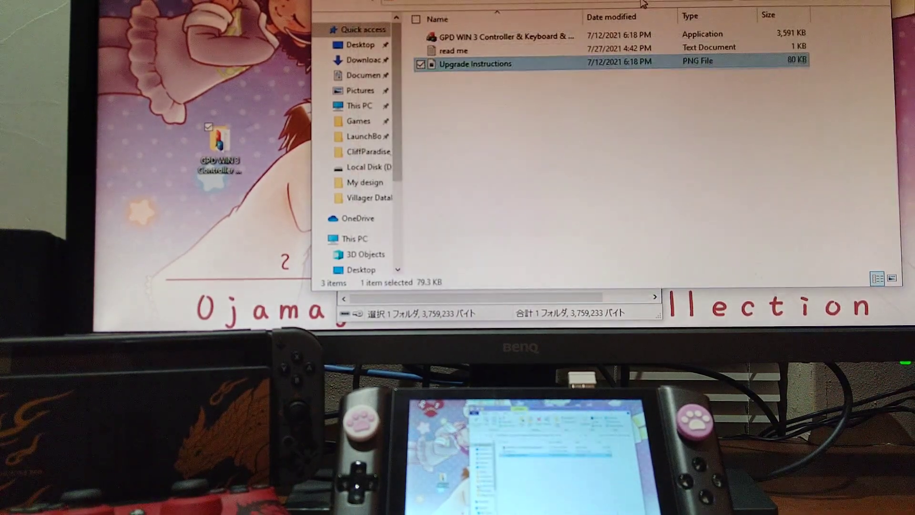
double_click(451, 51)
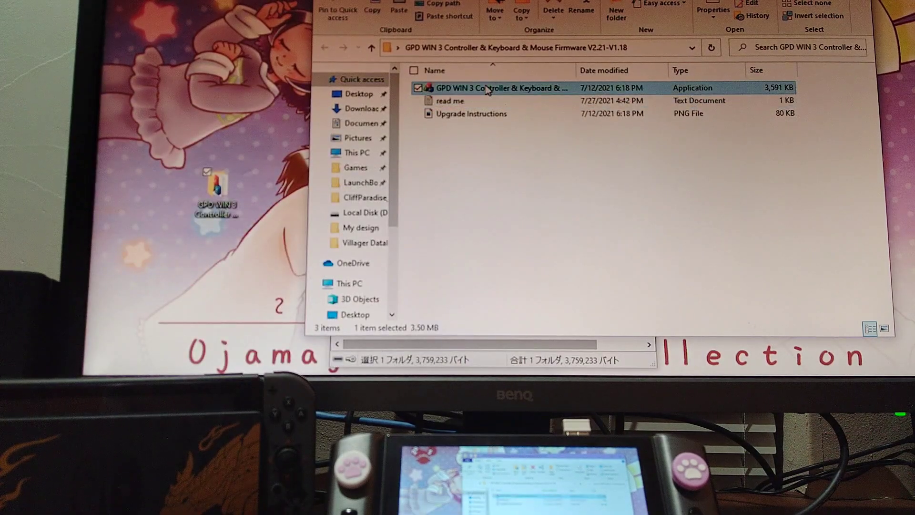
Launch the GPD WIN 3 Controller updater and run Update twice so 2711C and 2750 report Update OK
double_click(492, 87)
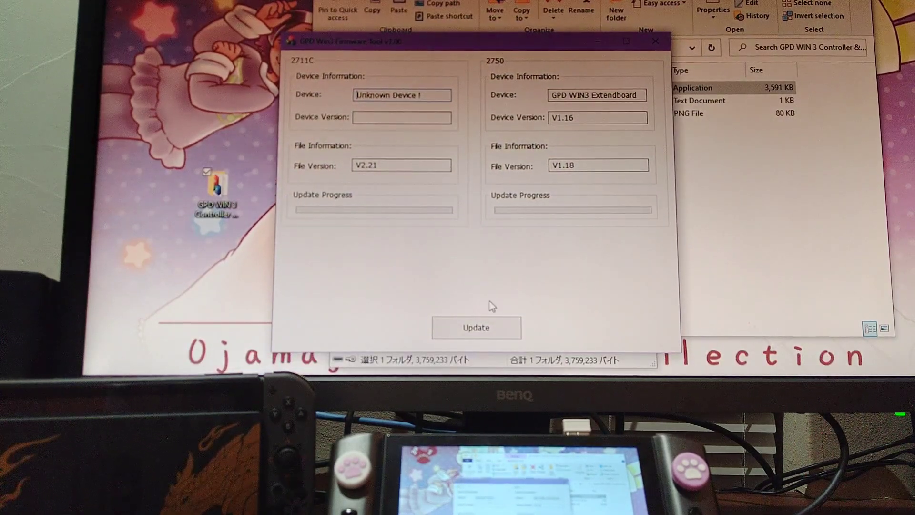
left_click(476, 327)
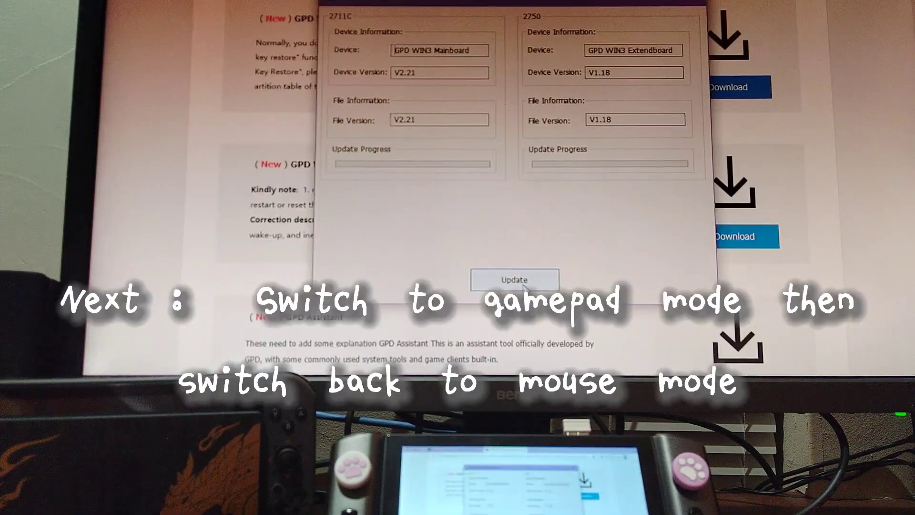
left_click(514, 279)
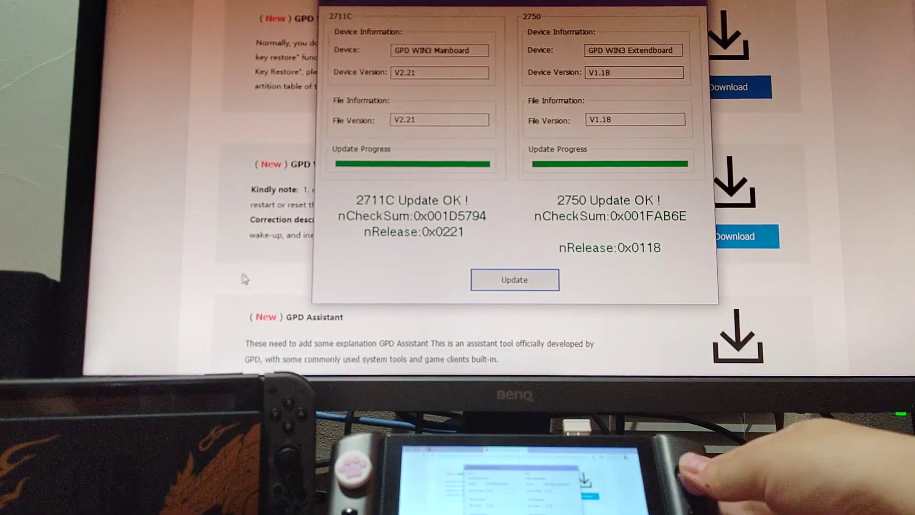
mouse_move(467, 251)
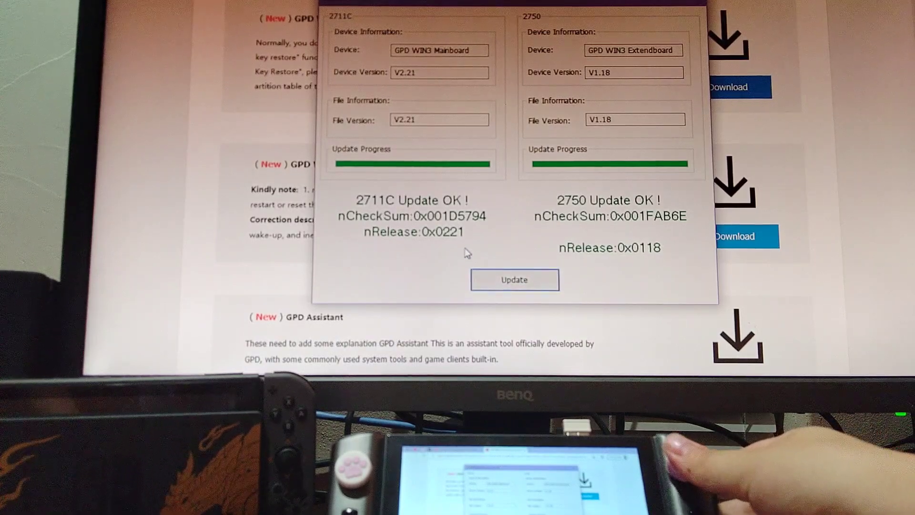